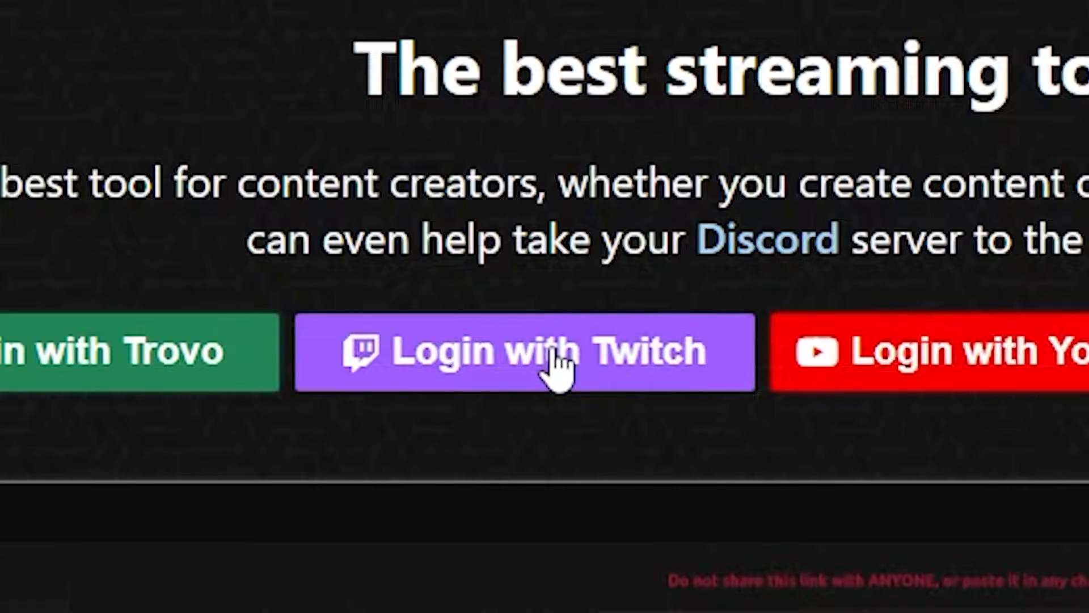
- Log into BotRix with the Twitch account to reach the profile page
left_click(523, 350)
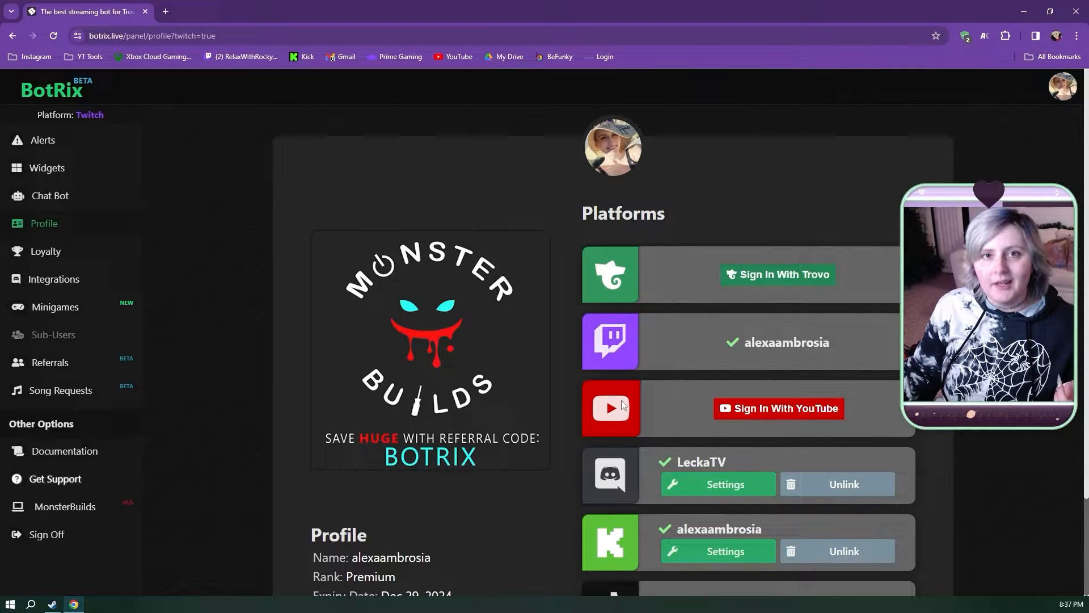
mouse_move(562, 252)
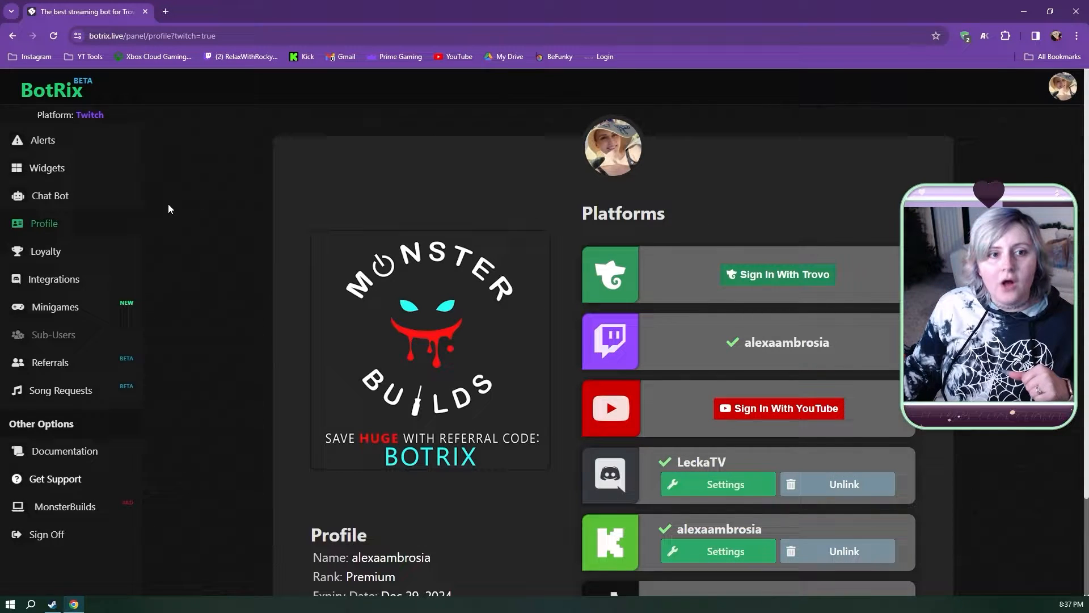
mouse_move(62, 229)
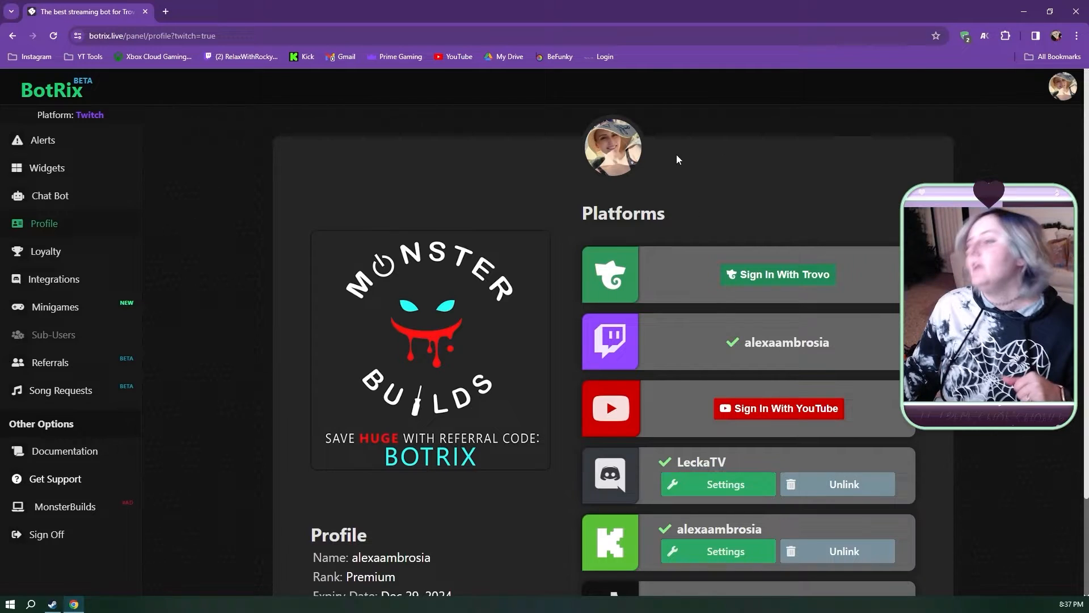
mouse_move(101, 231)
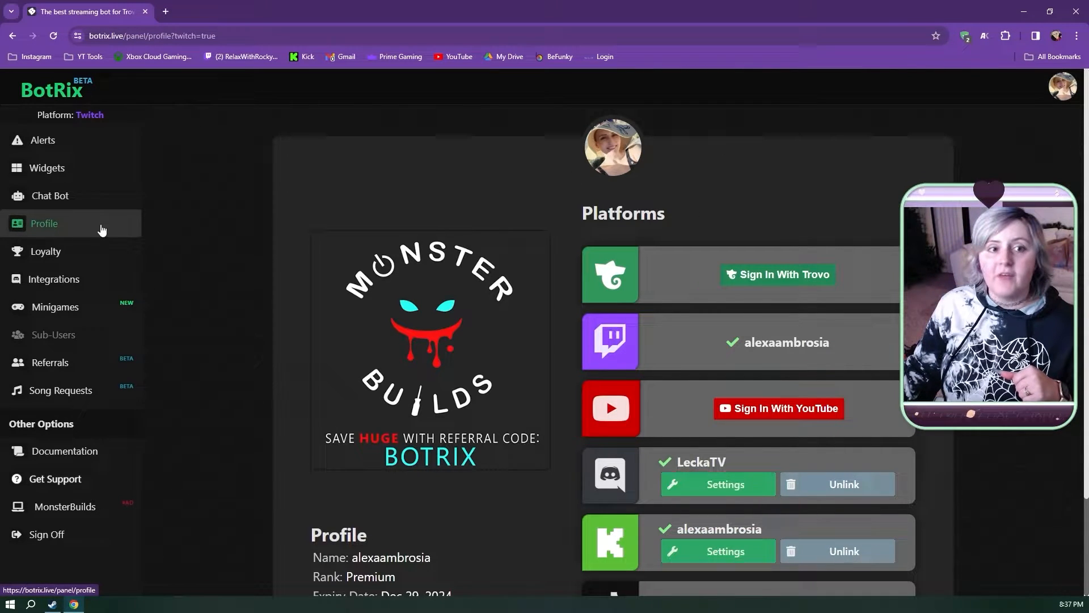
- Scroll the profile page to the linked and unlinked platform entries
scroll("down", 3)
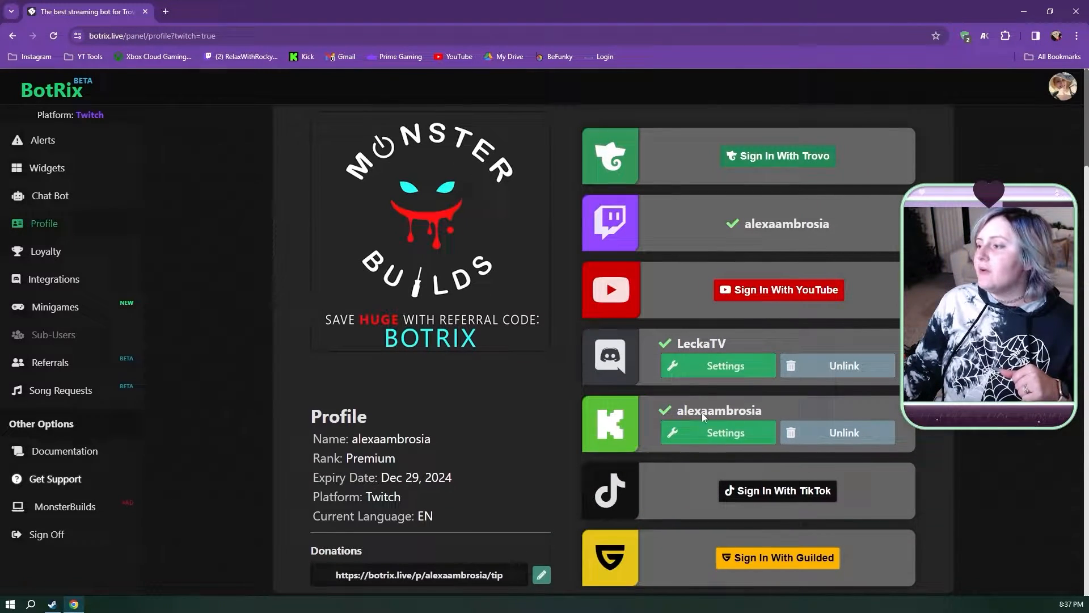
mouse_move(622, 401)
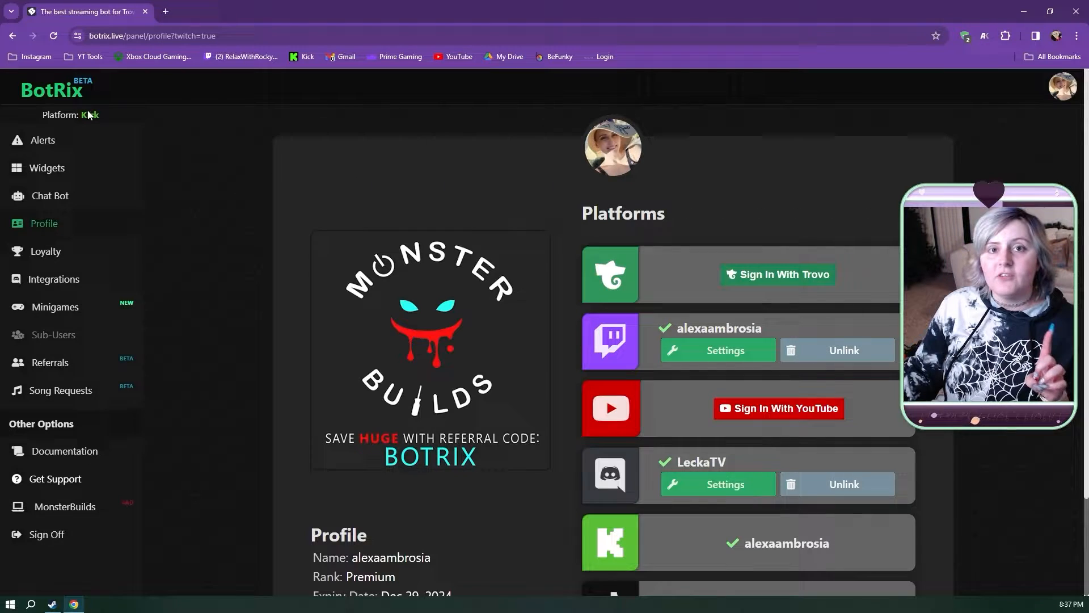
mouse_move(49, 195)
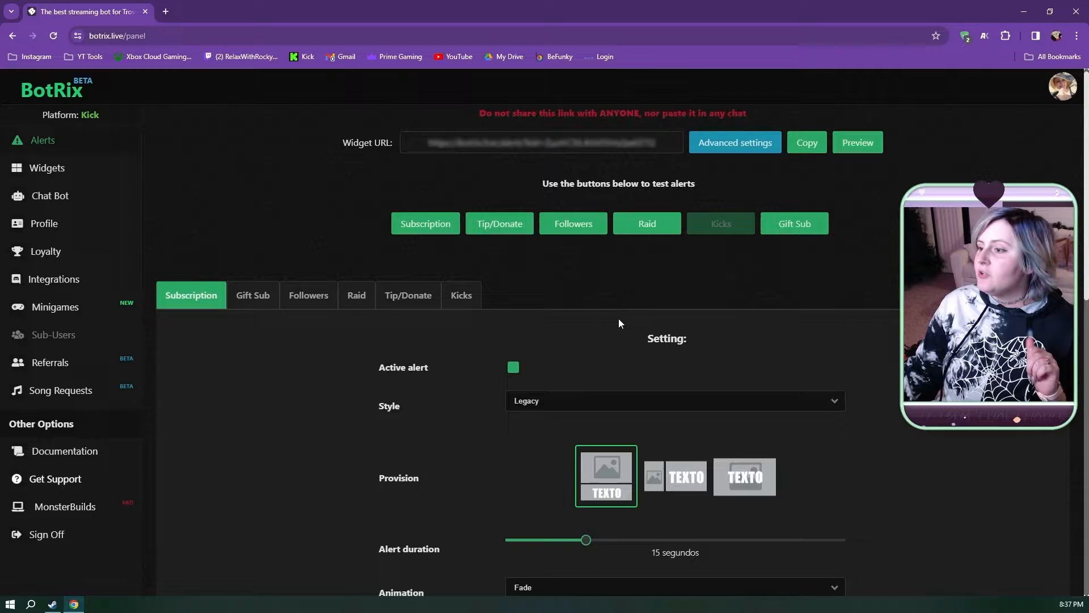
- Open the Alerts page and view the Subscription alert's 15-second fade, 30% volume settings
scroll("down", 3)
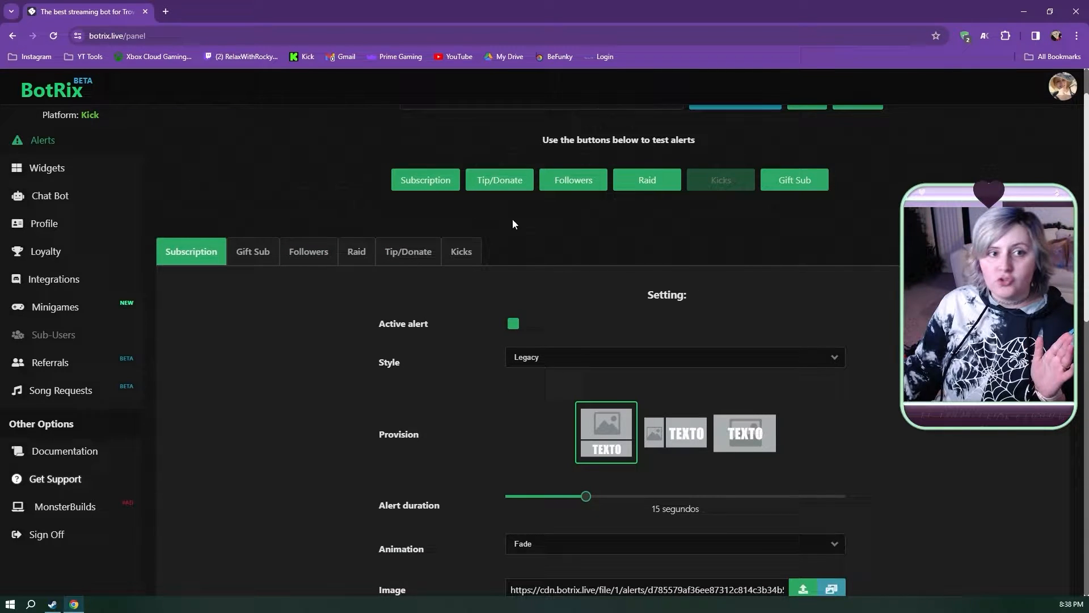
mouse_move(249, 311)
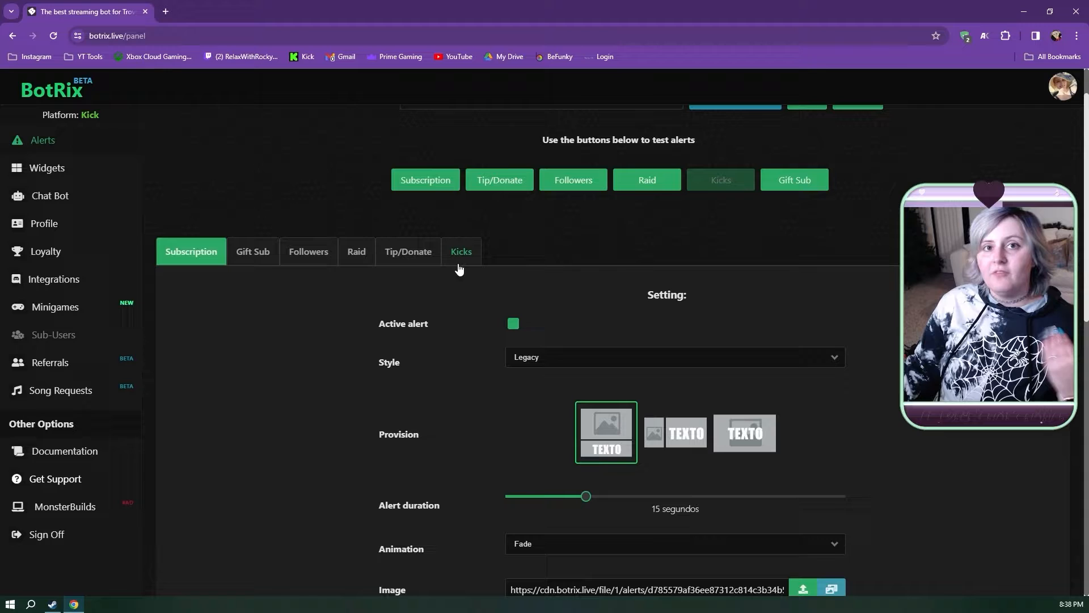
left_click(424, 181)
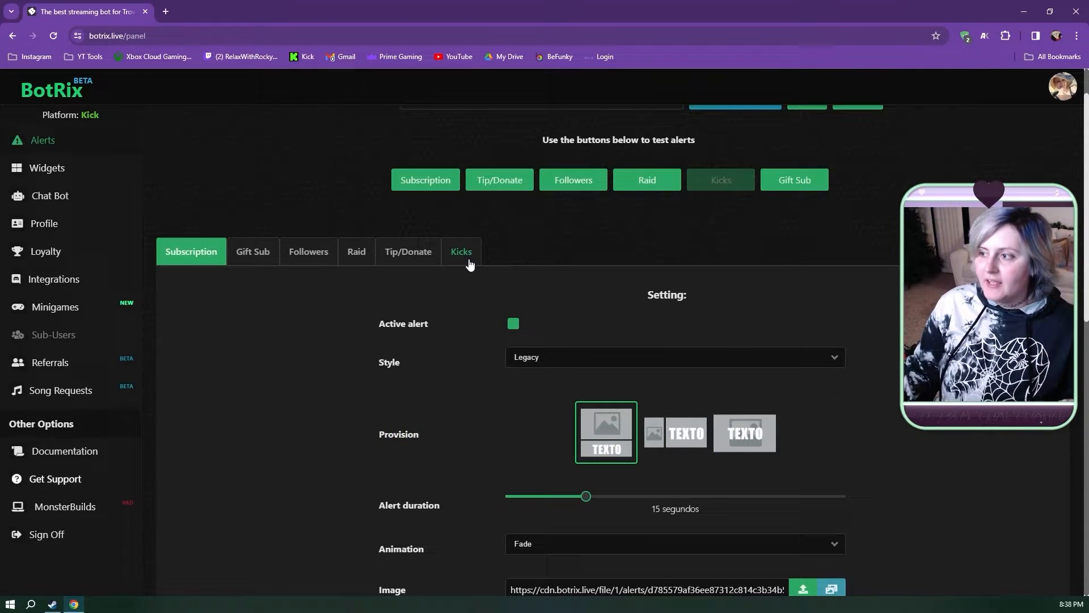
scroll("down", 3)
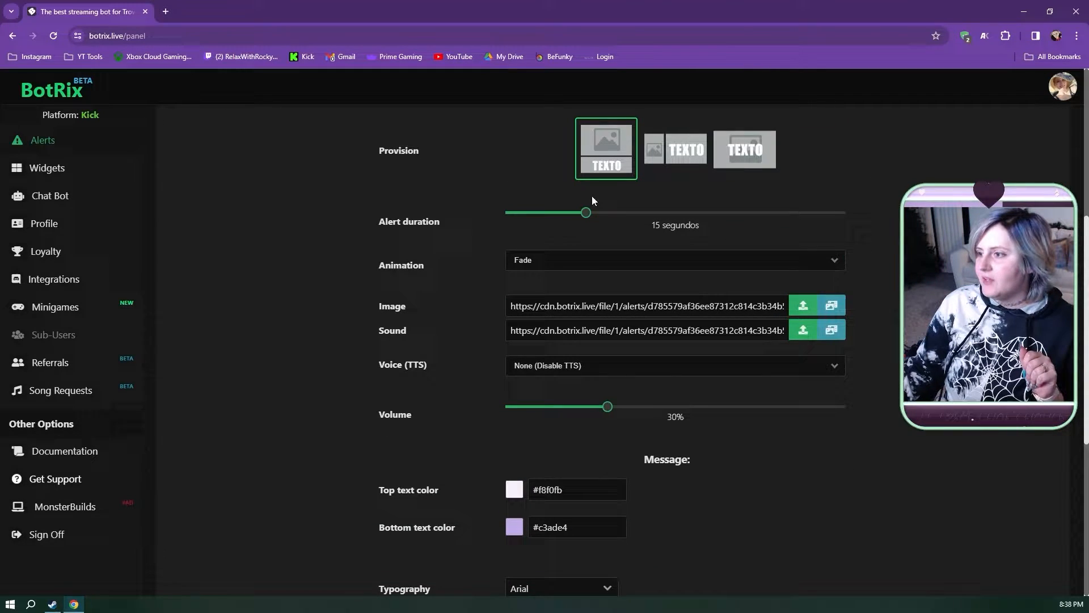
scroll("down", 3)
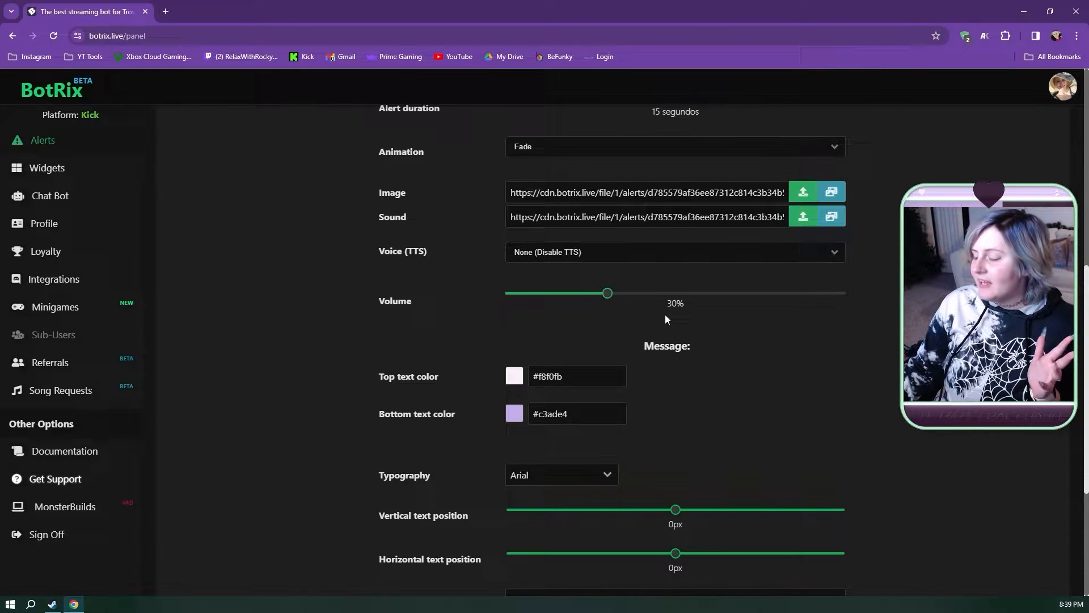
scroll("down", 3)
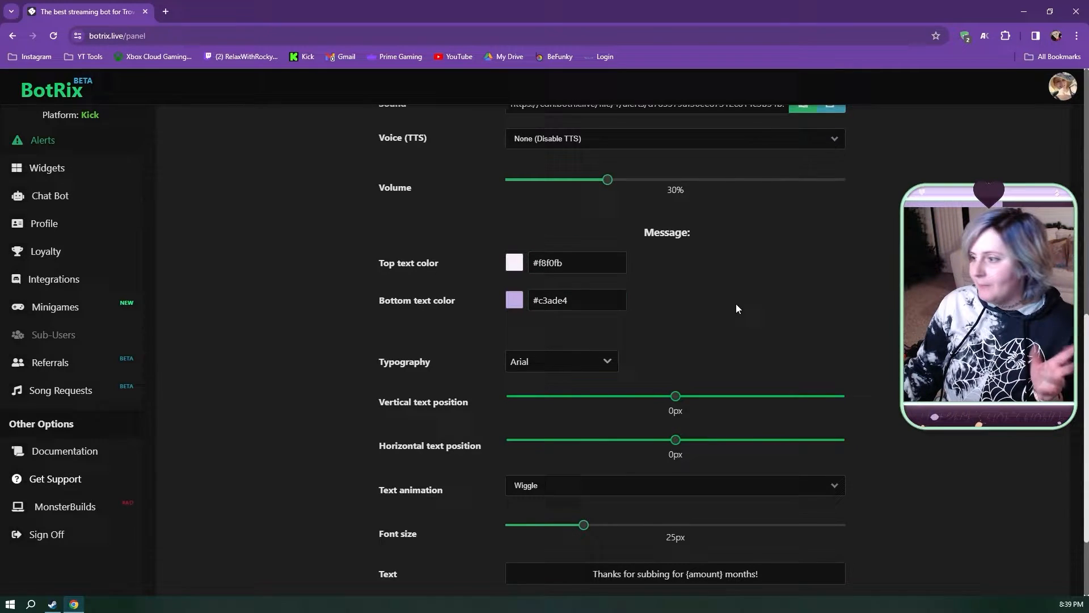
scroll("down", 3)
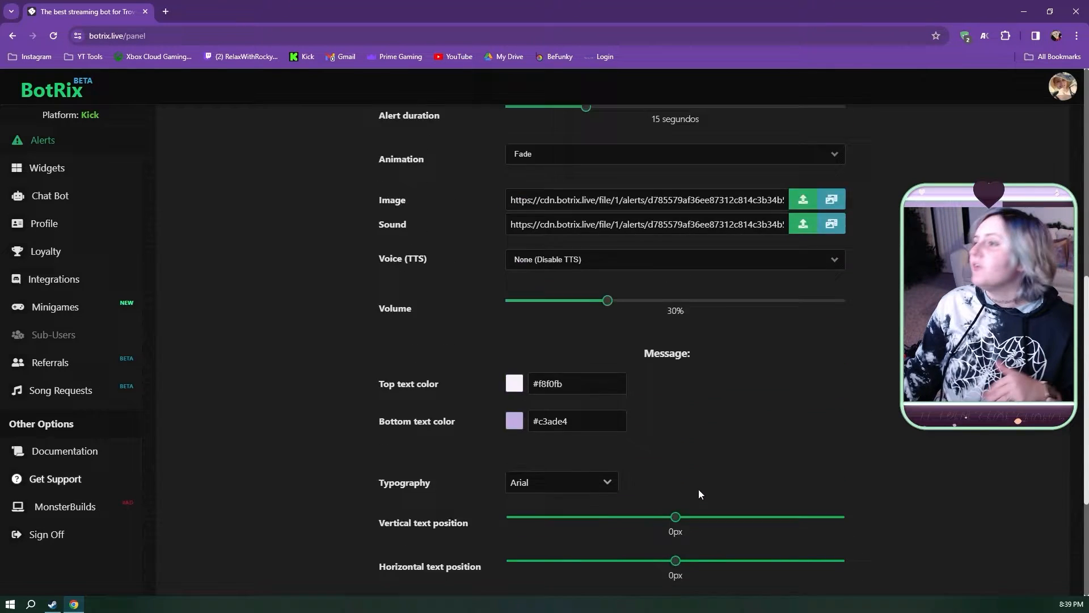
scroll("down", 3)
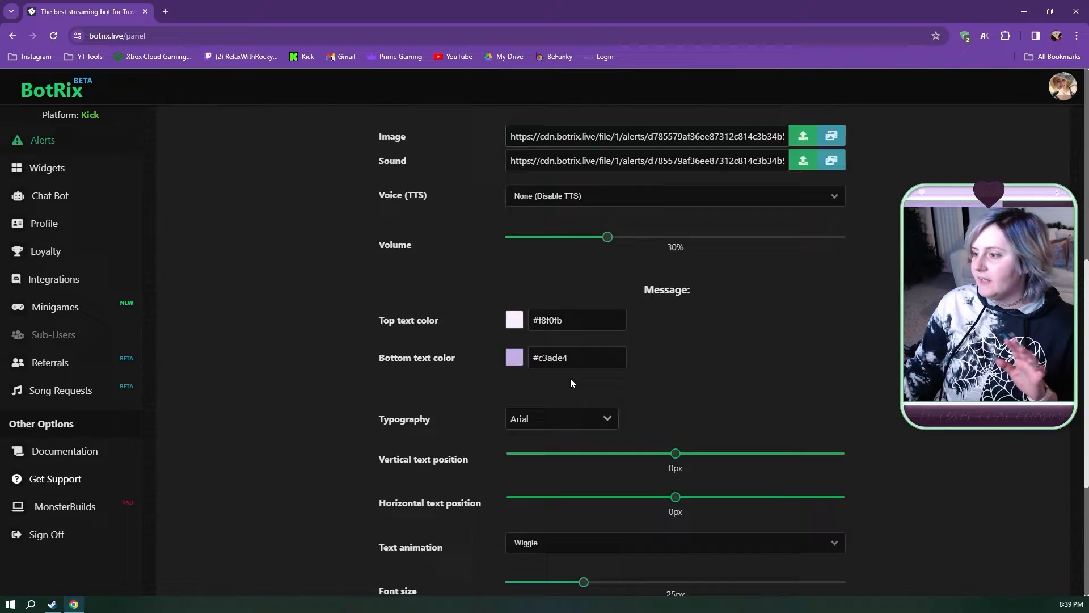
scroll("down", 3)
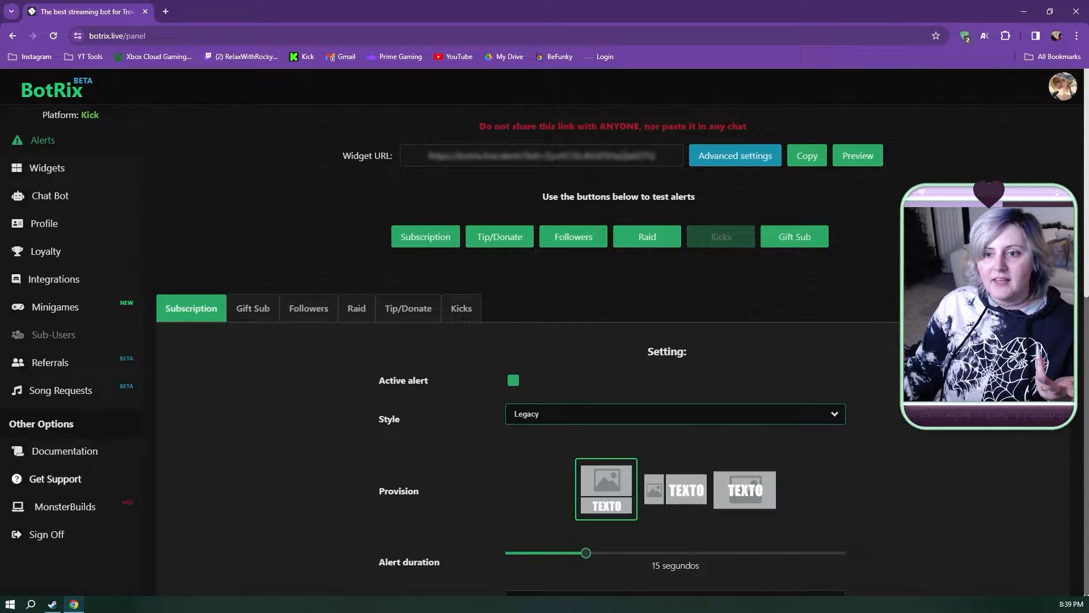
left_click(95, 602)
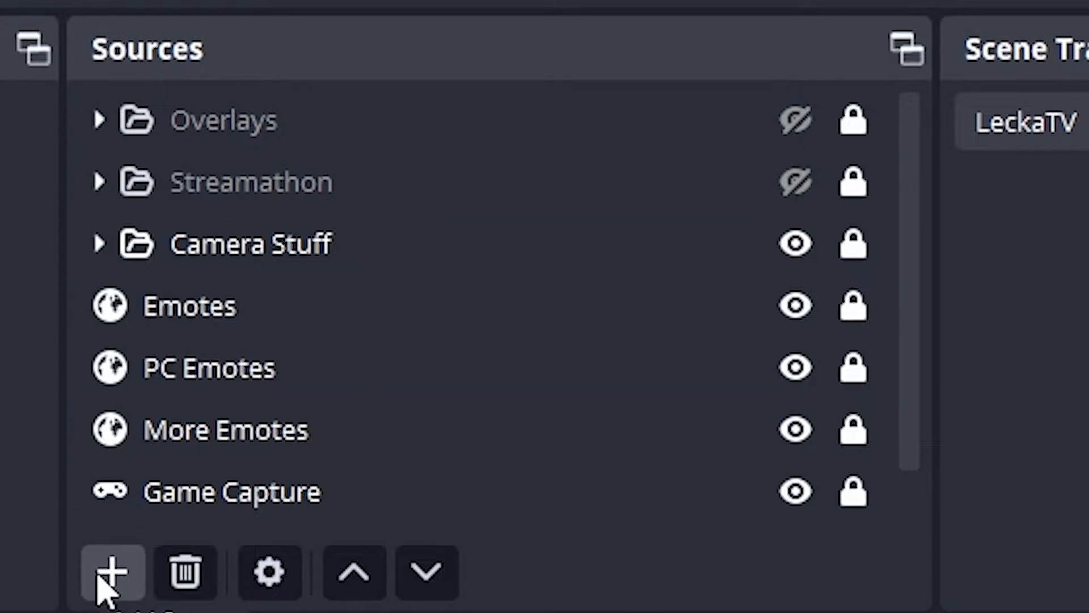
- Add a new browser source named 'Te' to the OBS scene
left_click(110, 572)
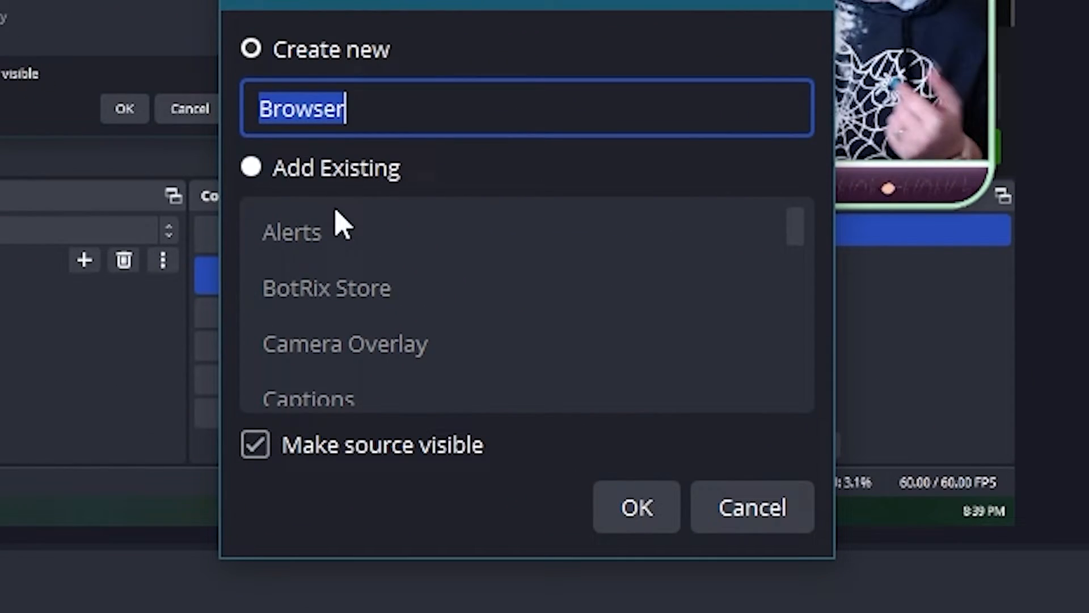
type("Te")
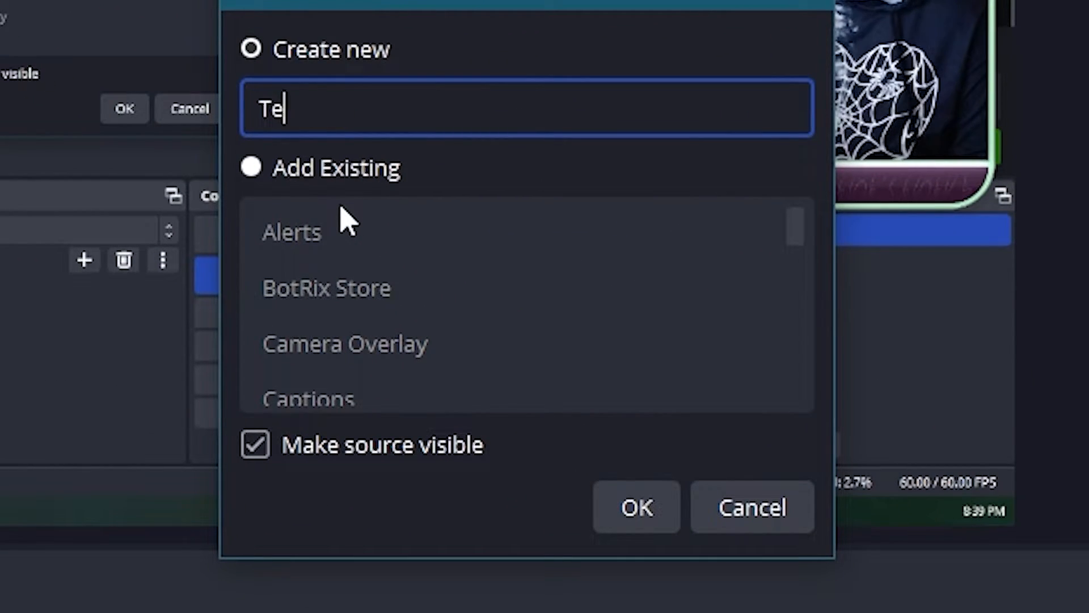
left_click(635, 506)
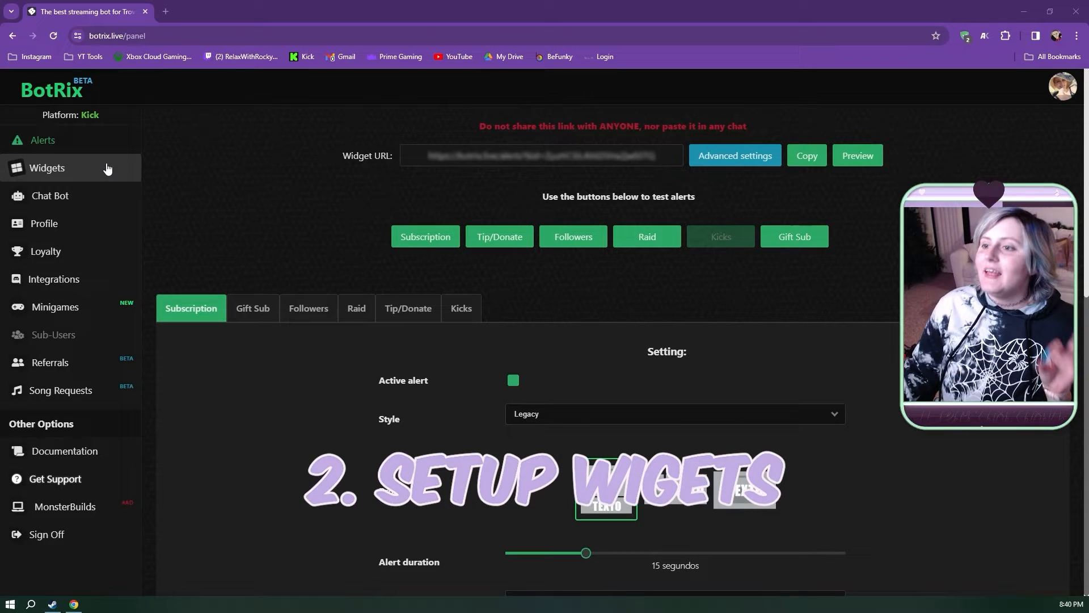
- Open the BotRix Widget Gallery listing goal, counter and chat widgets
left_click(46, 168)
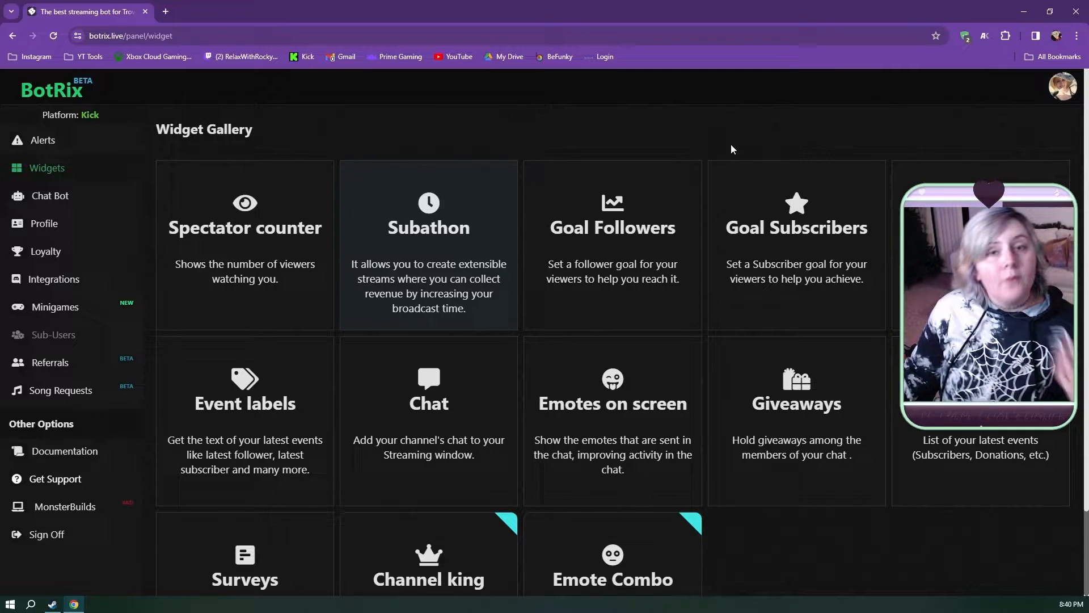
mouse_move(741, 147)
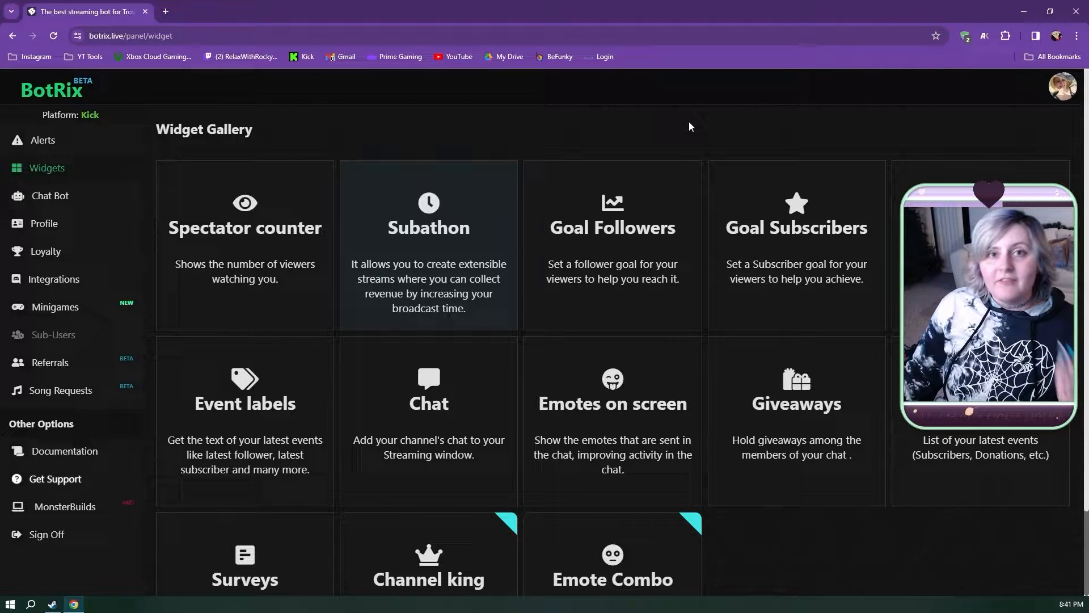
mouse_move(664, 283)
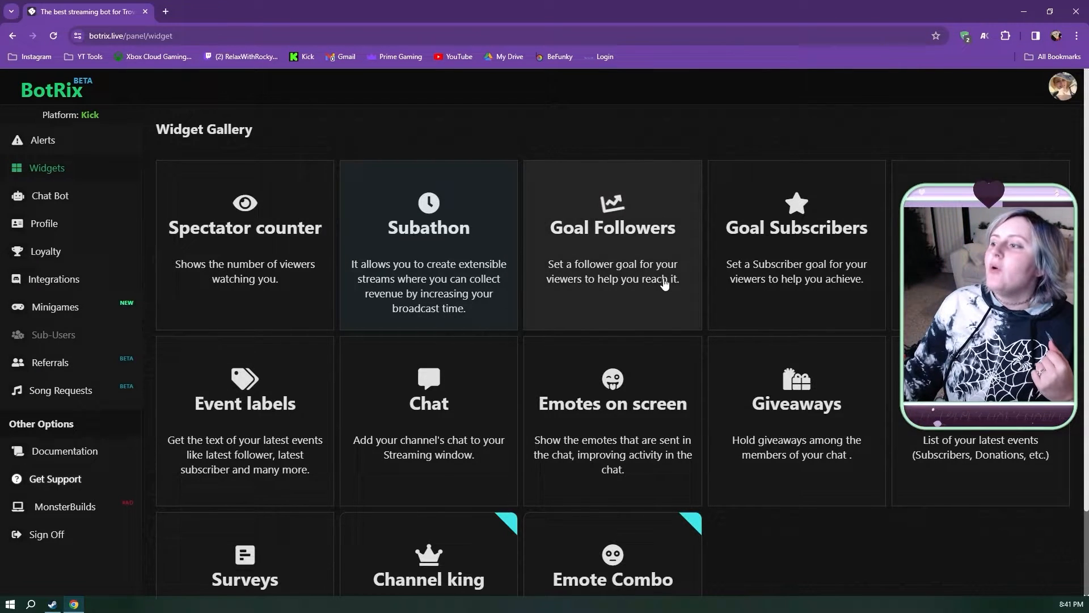
- Give the Goal Followers widget the Round design and a goal quantity of 75, then return to the gallery
left_click(612, 243)
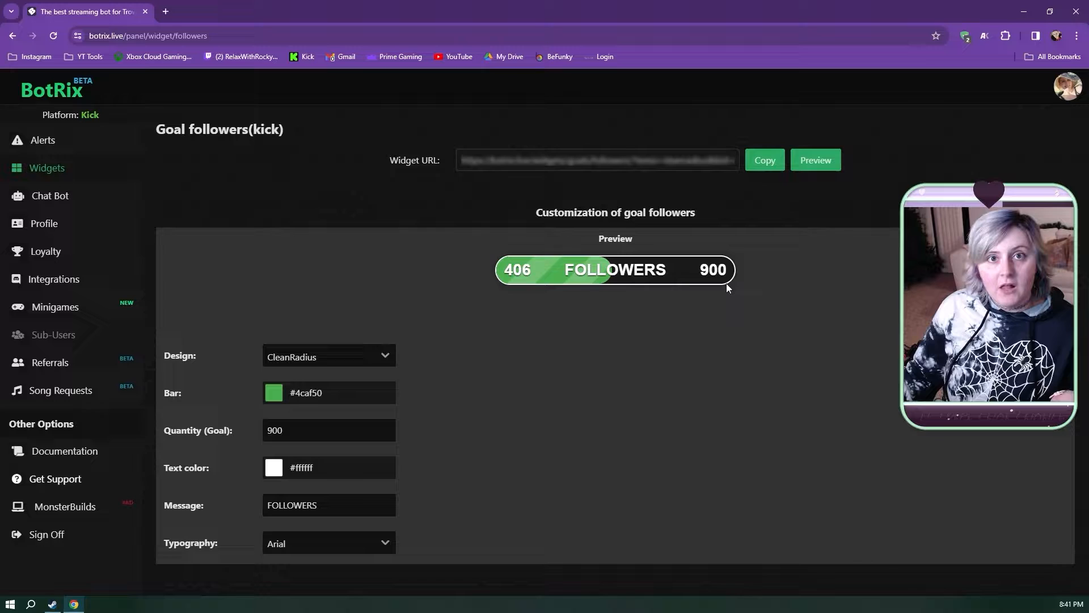
mouse_move(601, 327)
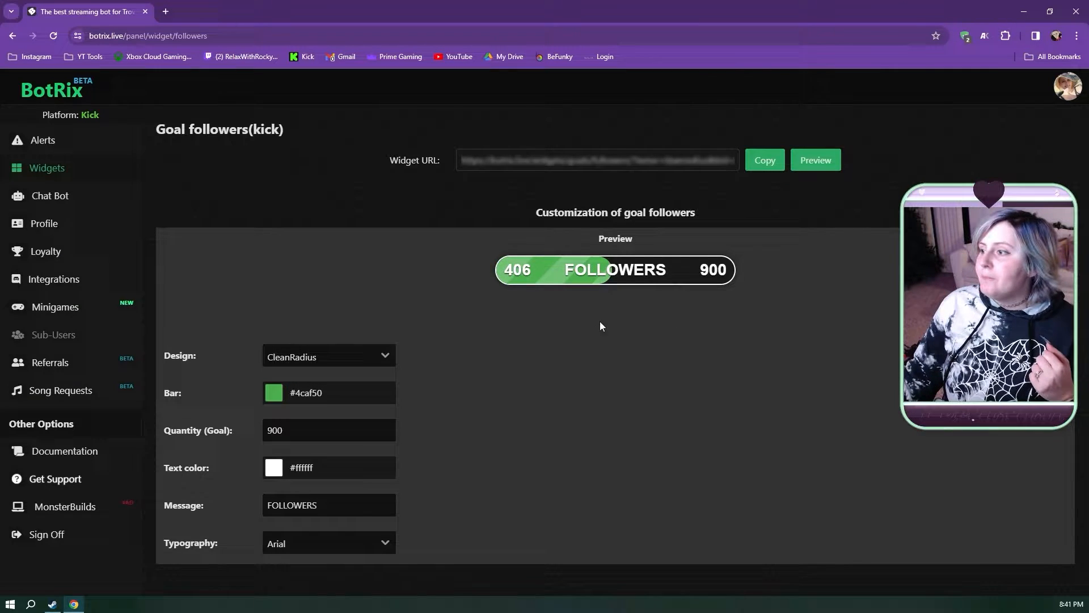
left_click(327, 356)
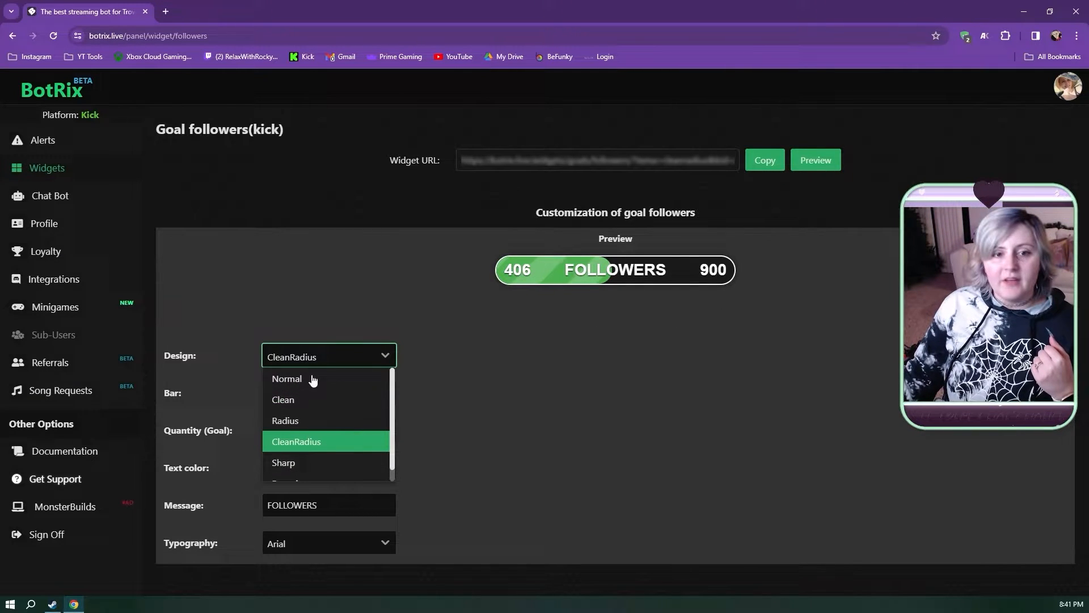
left_click(286, 379)
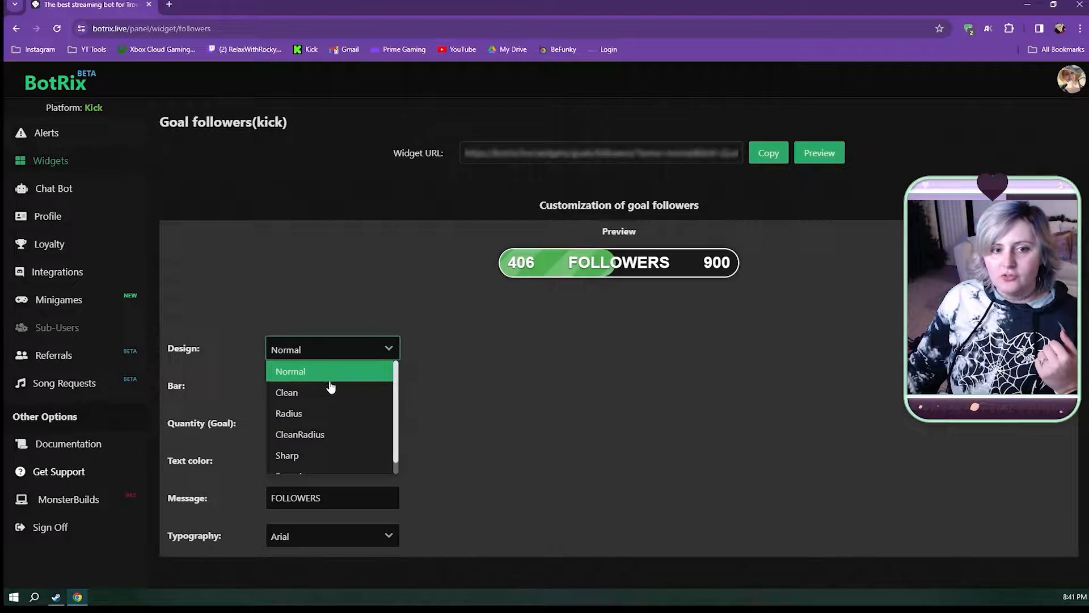
left_click(287, 455)
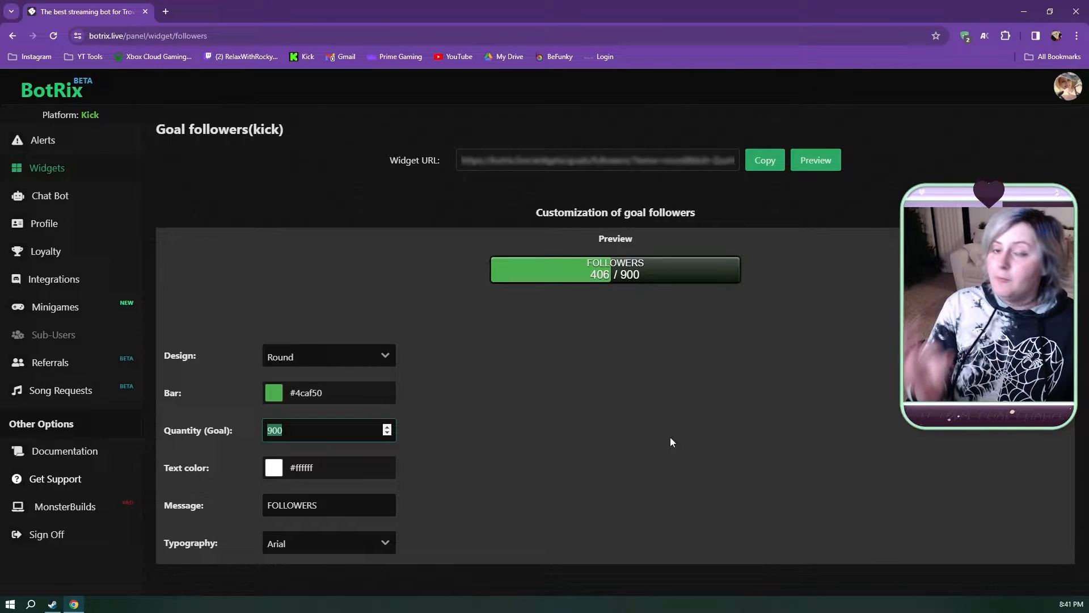
type("75")
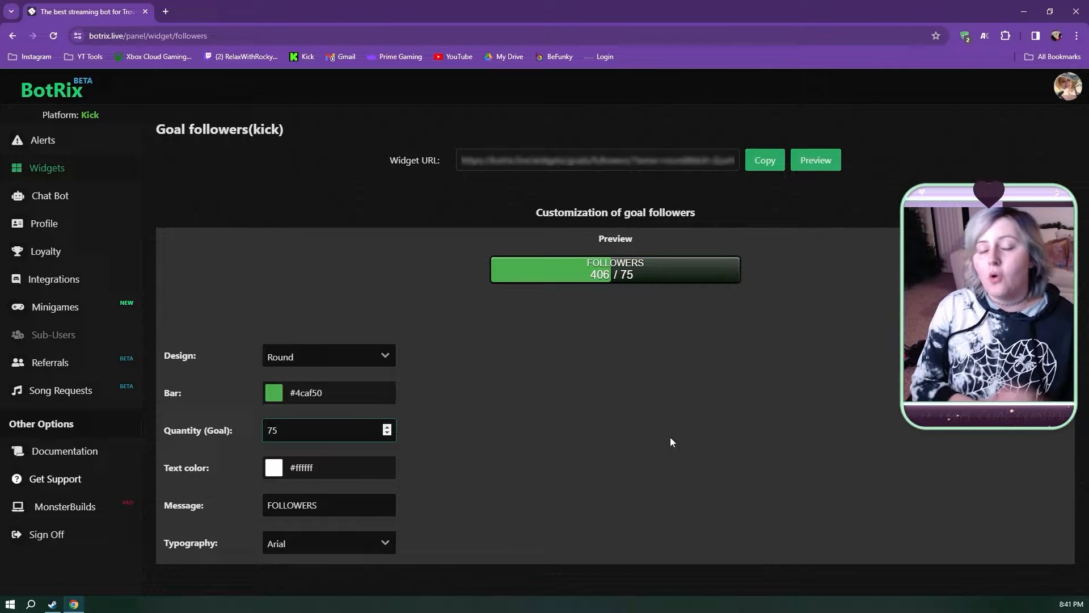
left_click(327, 430)
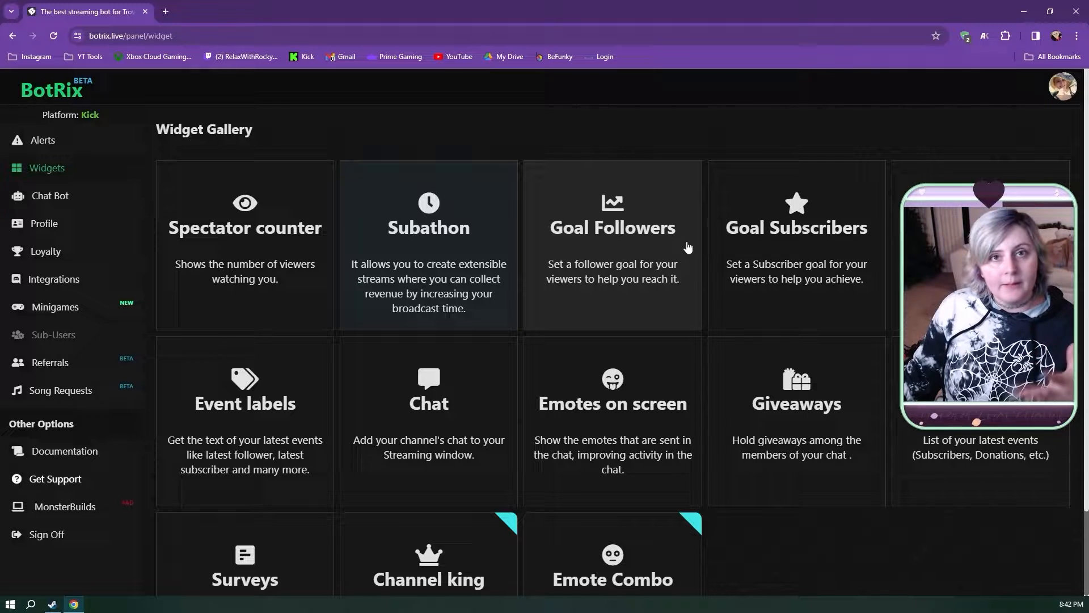
- Open the subscriber goal widget settings showing Clean design, 7-day duration and goal of 6
left_click(795, 242)
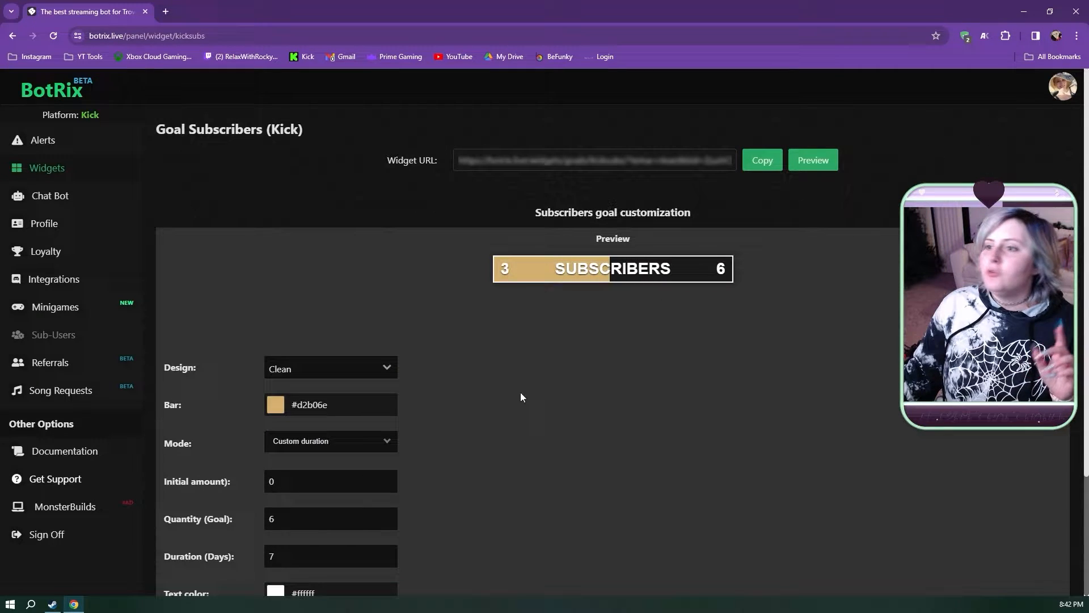
scroll("down", 3)
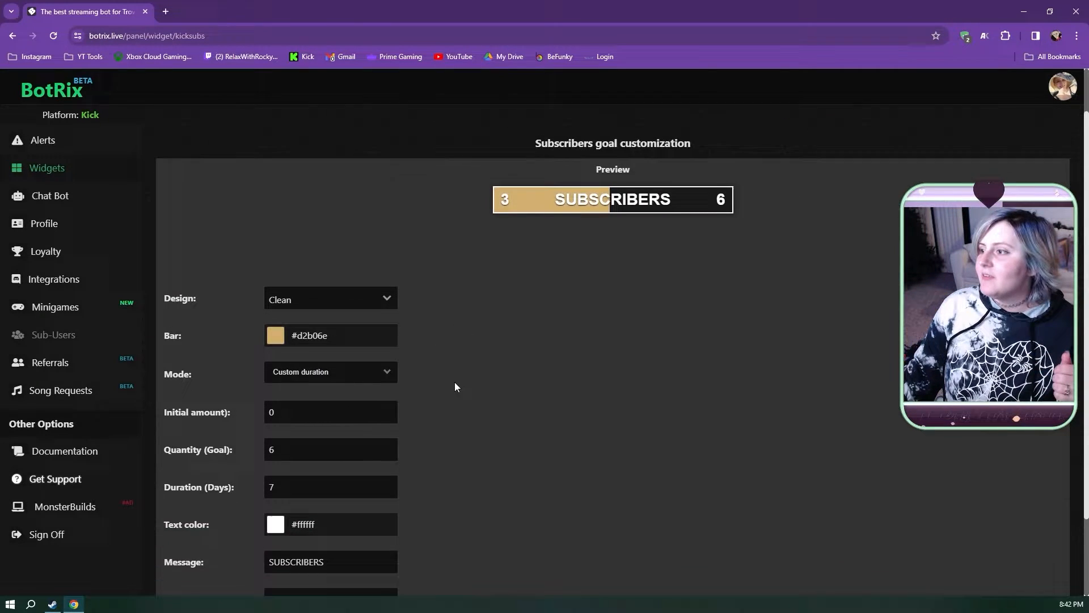
scroll("down", 3)
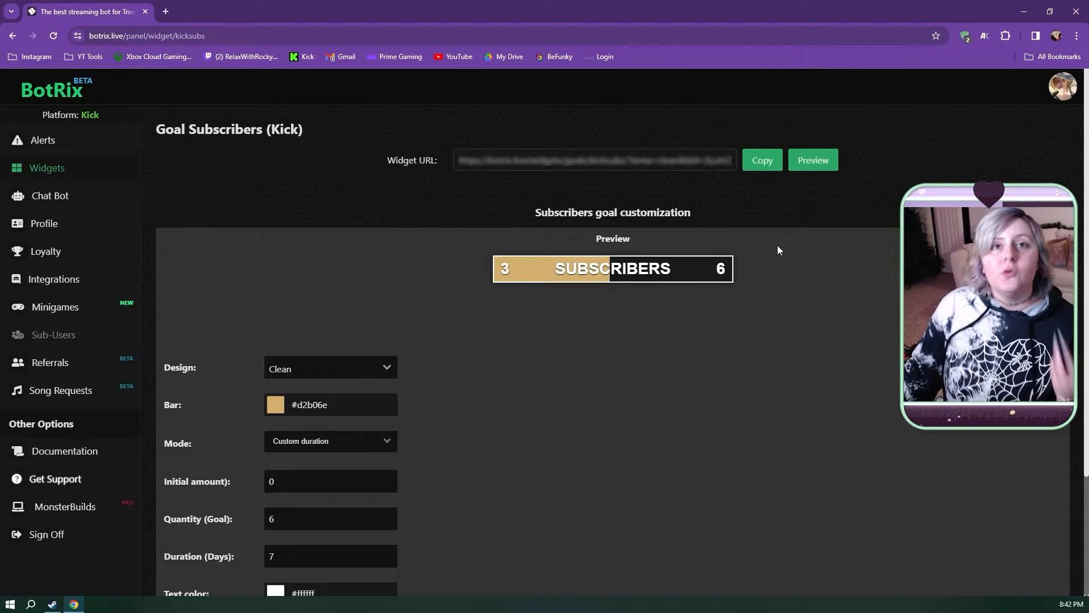
mouse_move(791, 277)
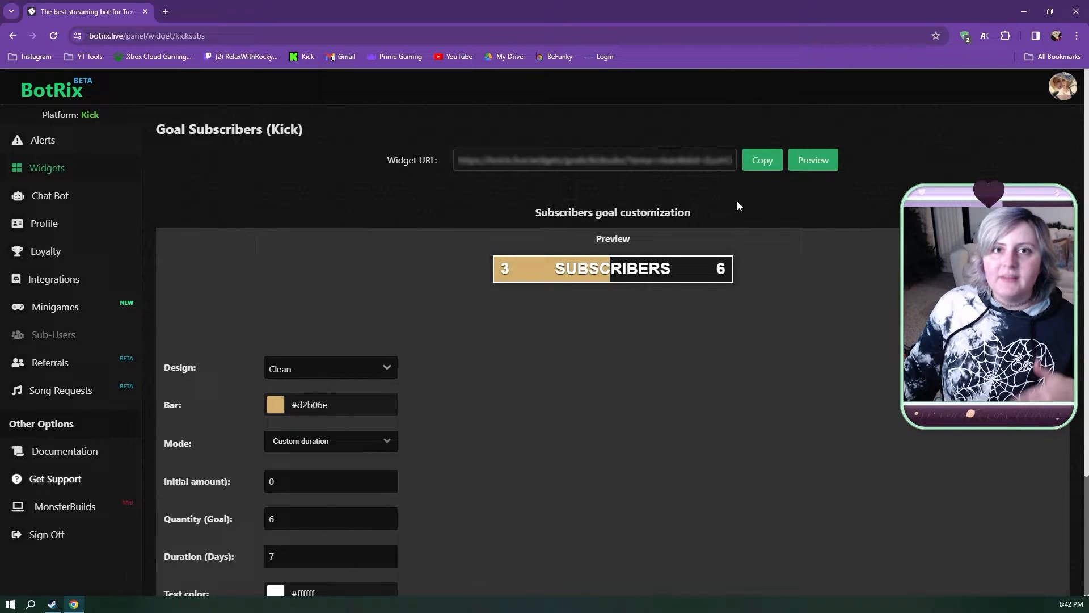
mouse_move(729, 211)
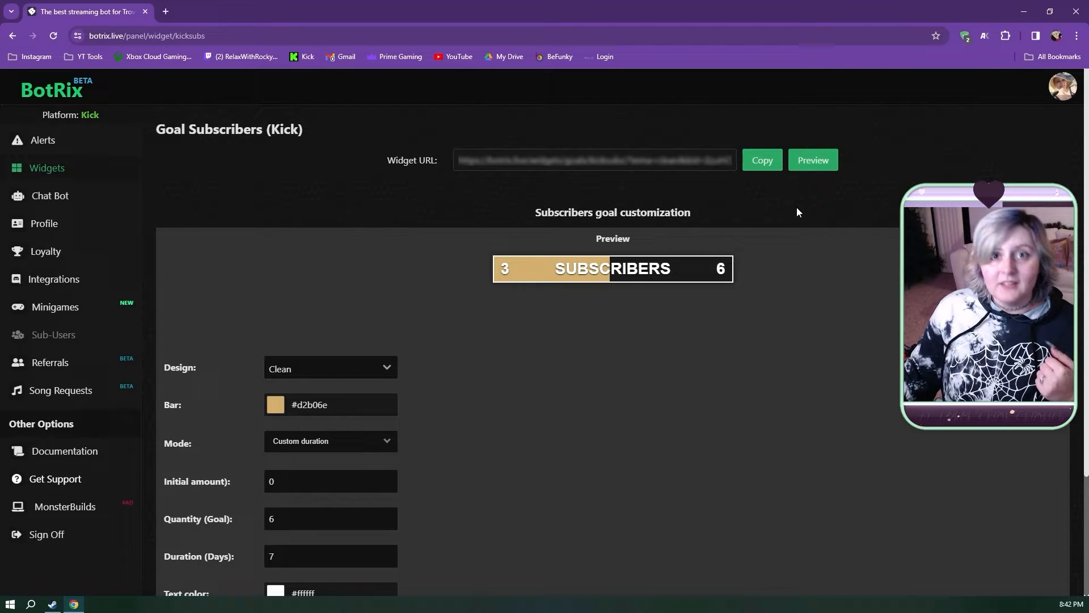
mouse_move(102, 163)
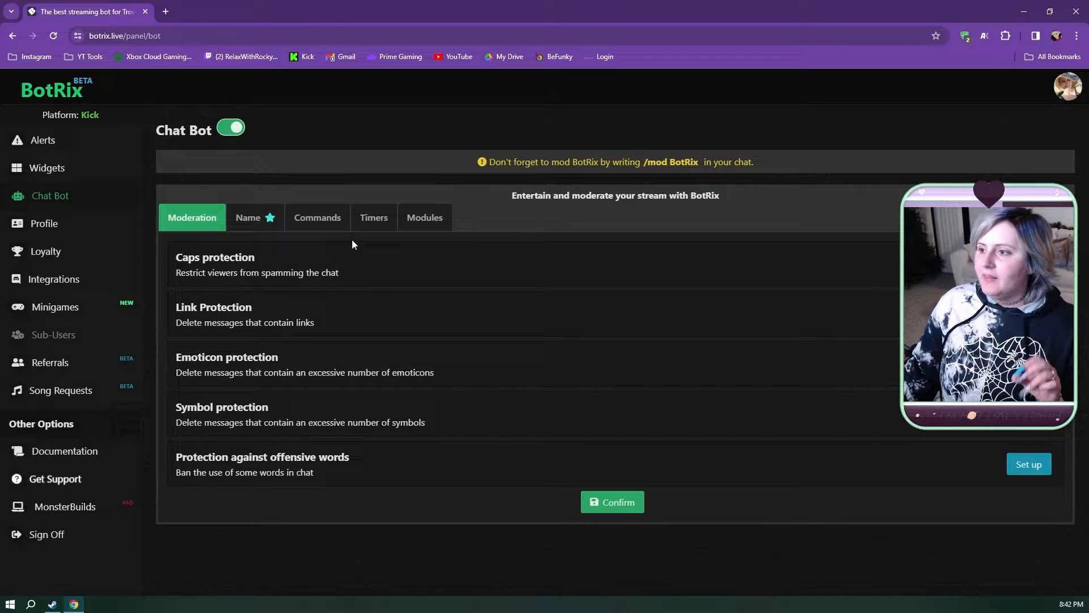
left_click(316, 218)
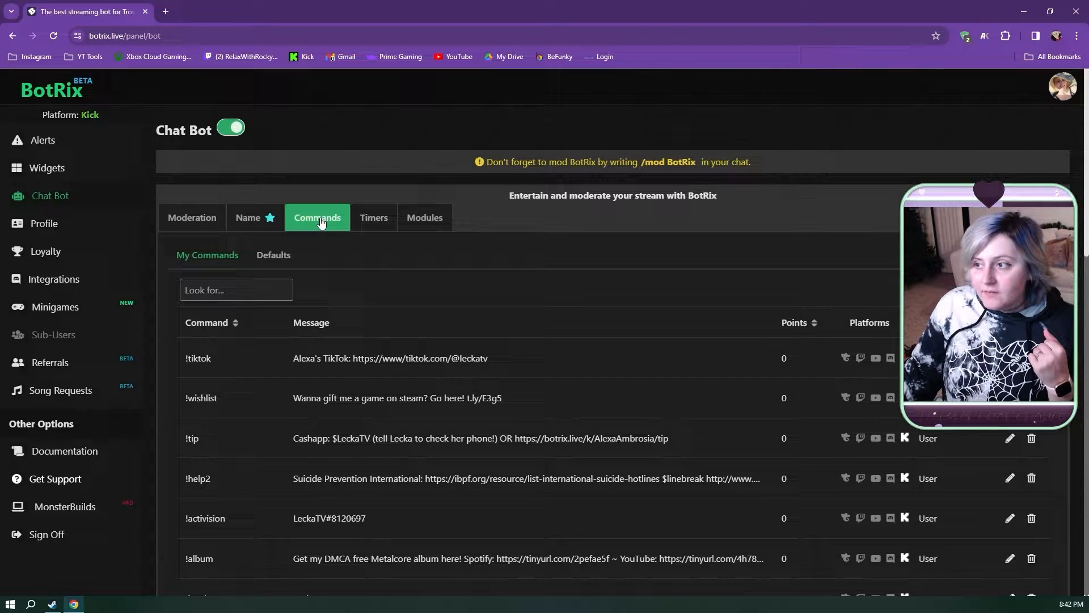
left_click(193, 218)
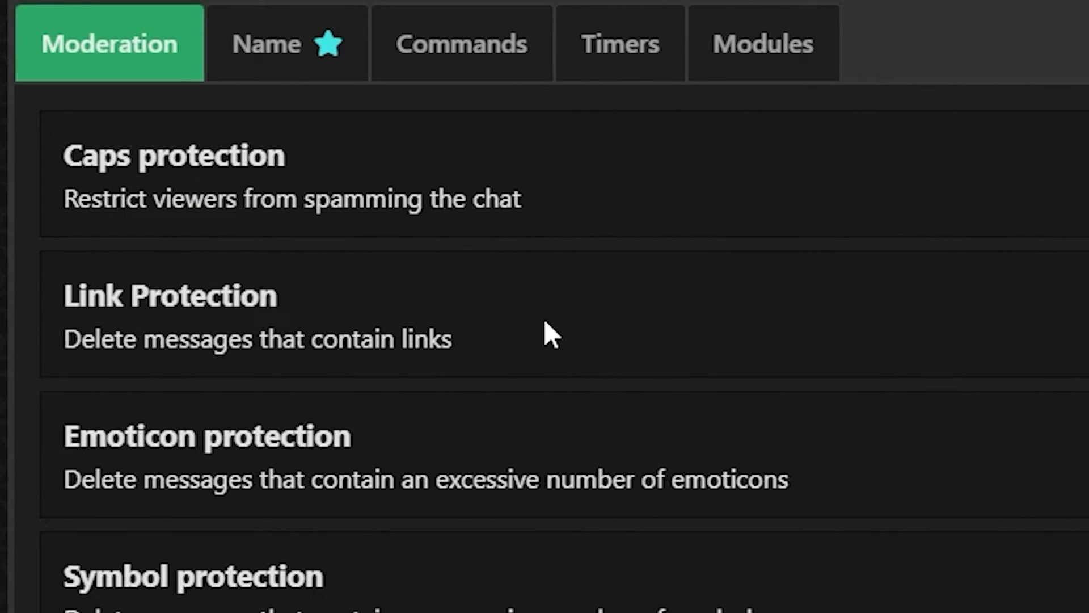
mouse_move(507, 333)
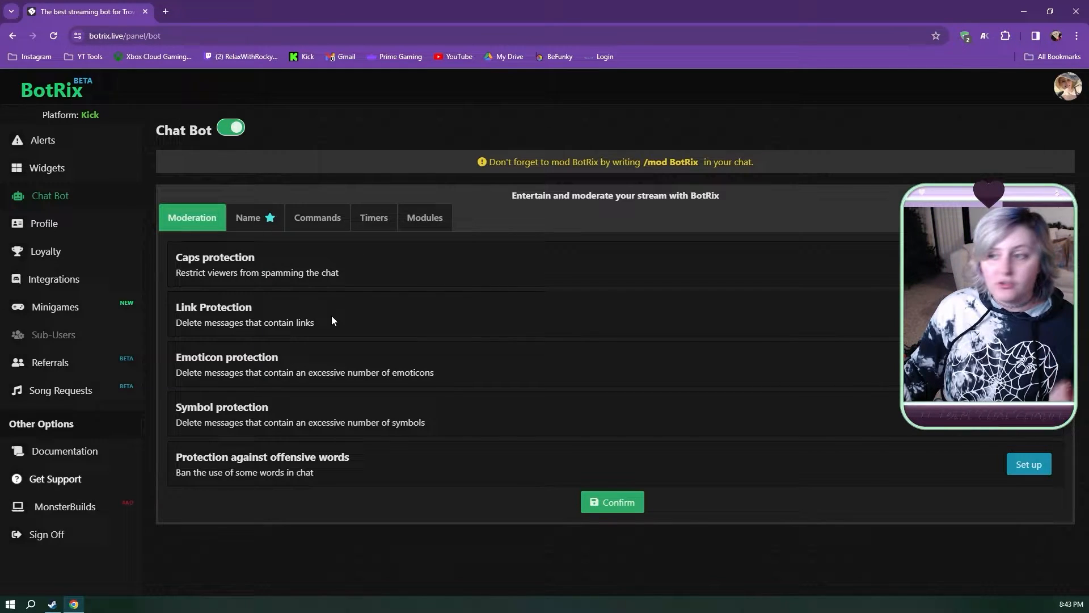
- Show My Commands with entries like !tiktok, !wishlist and !tip
left_click(316, 217)
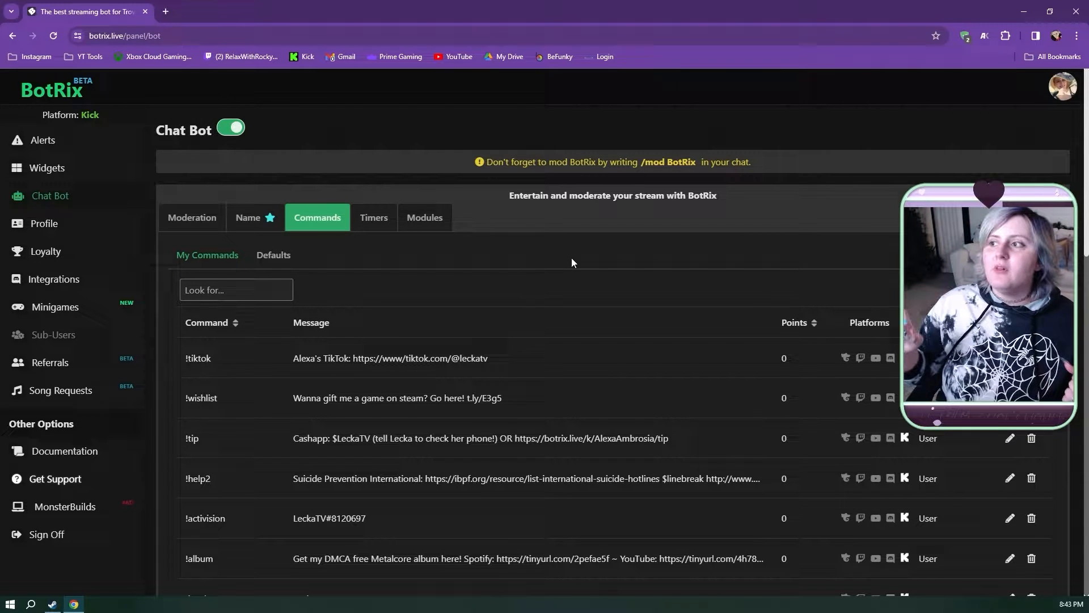
mouse_move(252, 398)
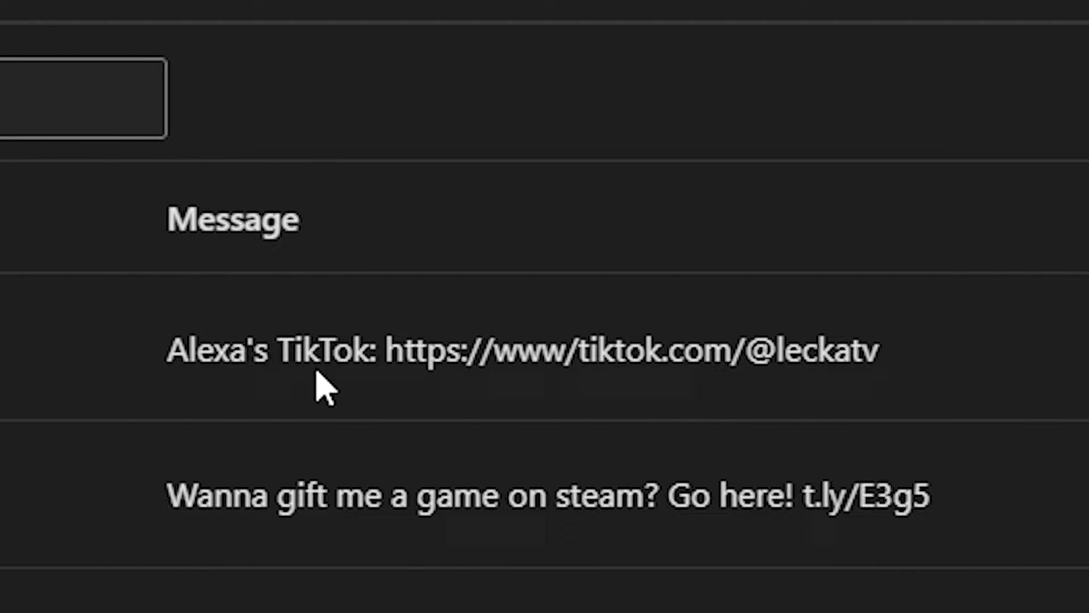
mouse_move(791, 390)
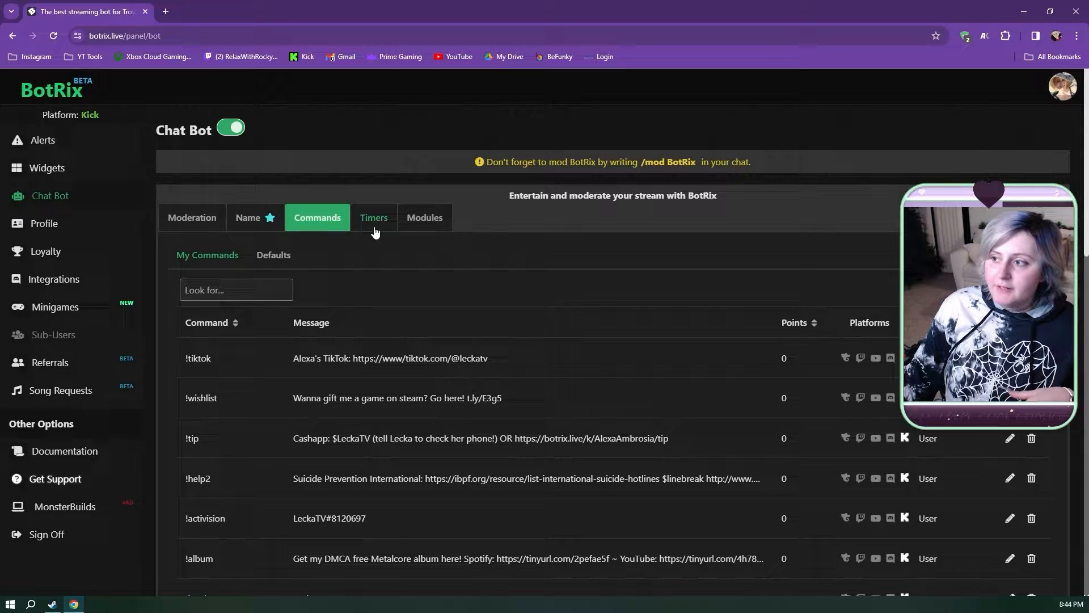
- View the Timers list of chat messages repeating every 10 minutes
left_click(373, 218)
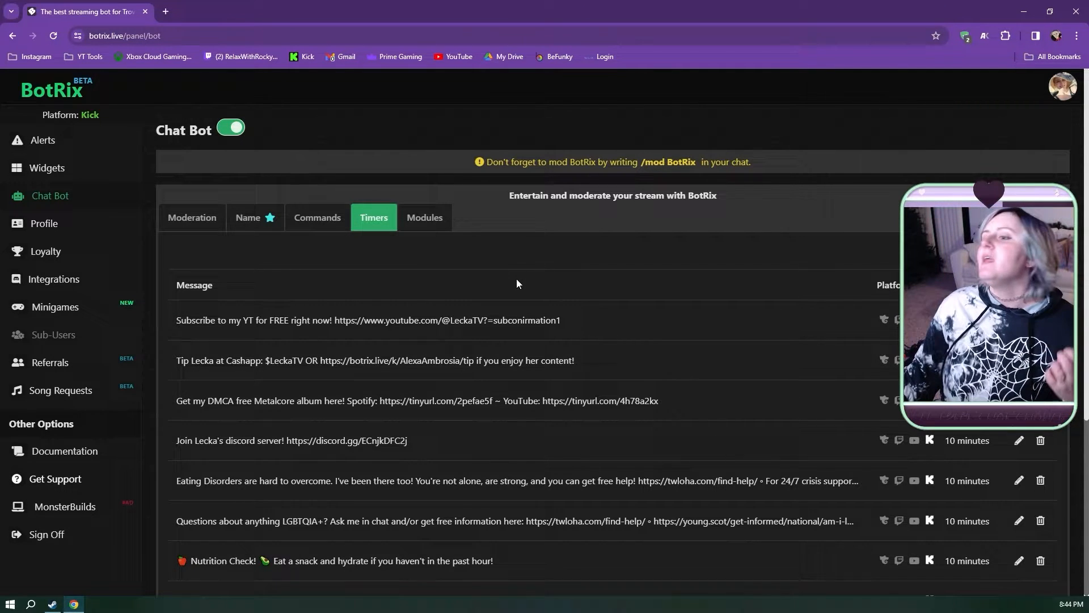
scroll("down", 3)
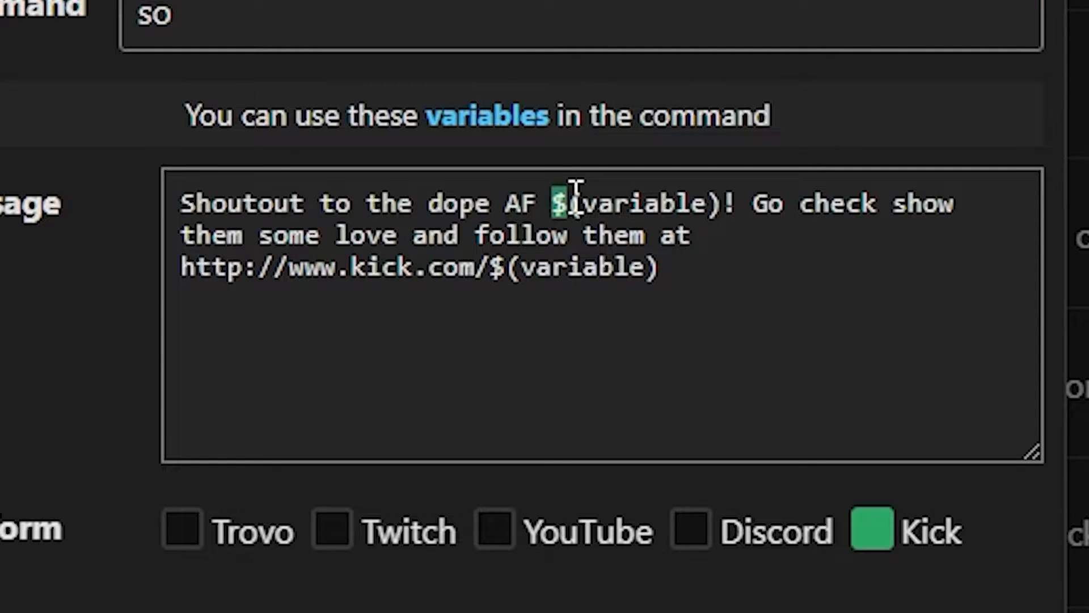
mouse_move(604, 222)
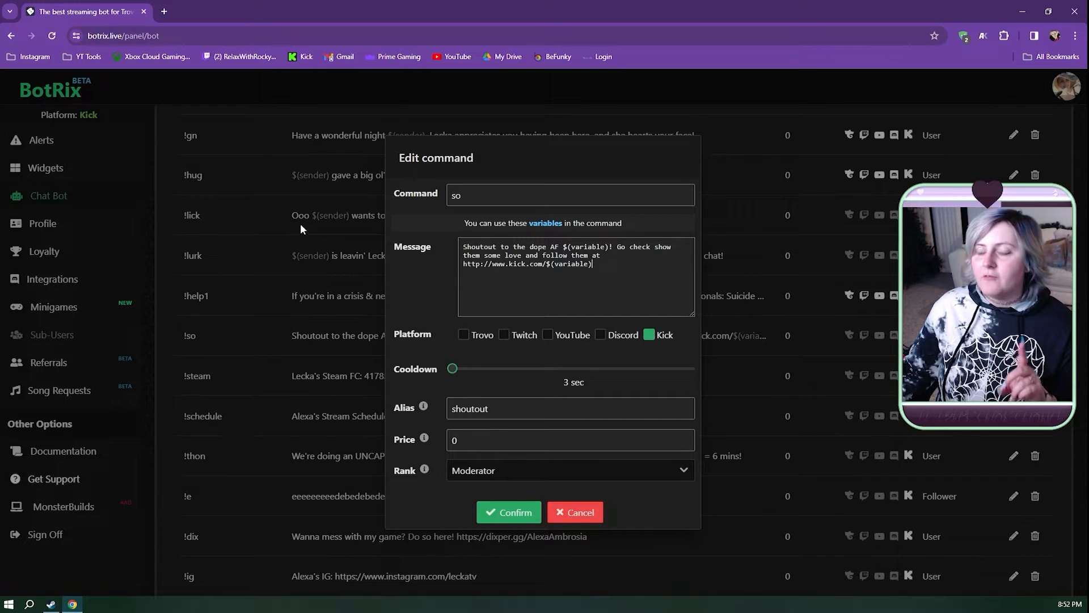
mouse_move(307, 225)
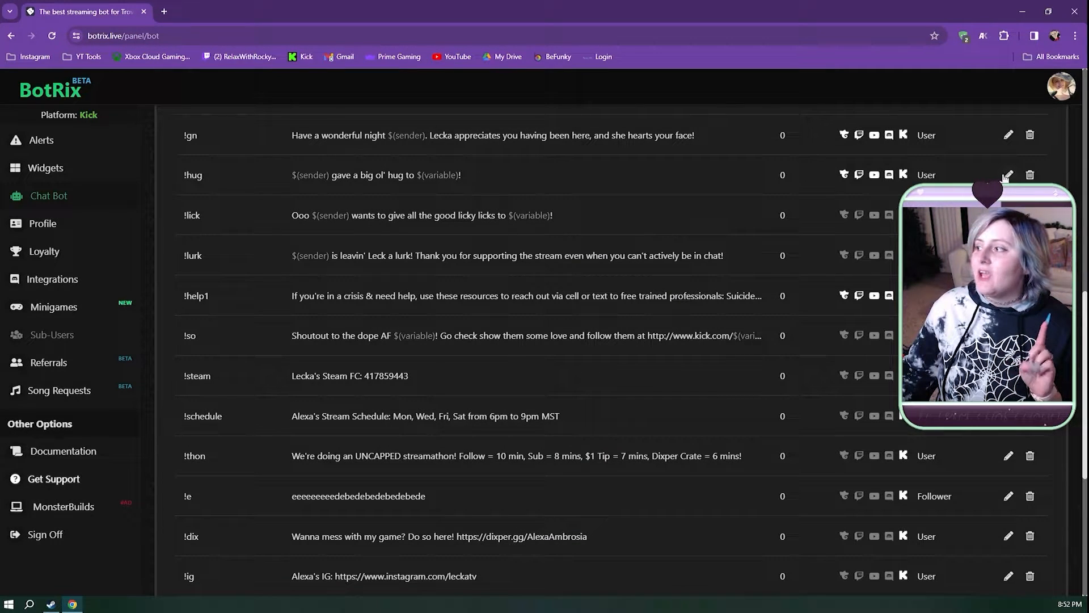
- Open the !hug command editor and place the cursor after $(sender) in its message
left_click(1007, 175)
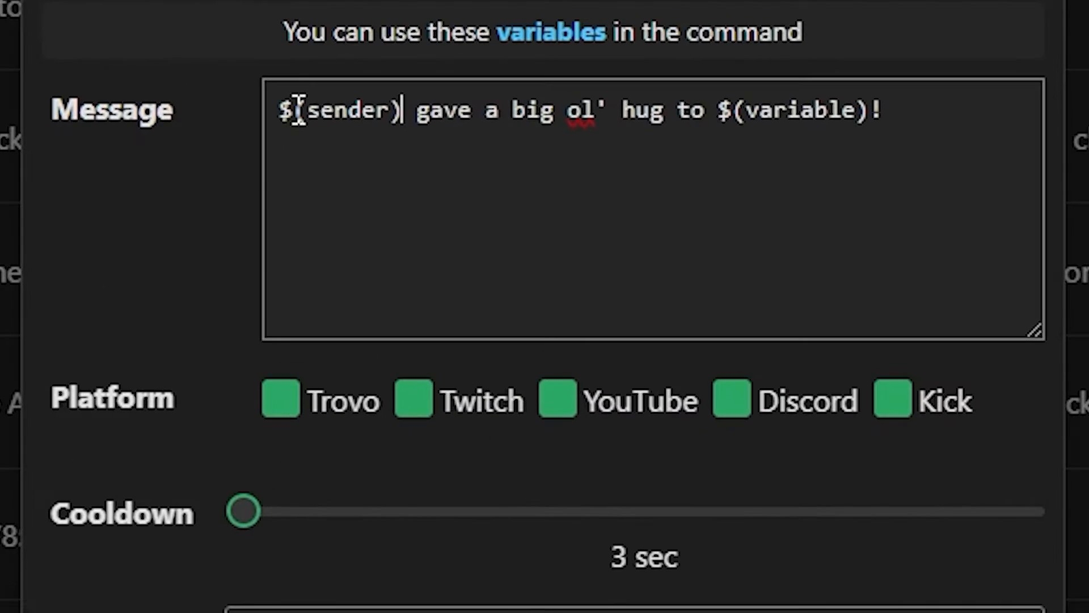
double_click(348, 110)
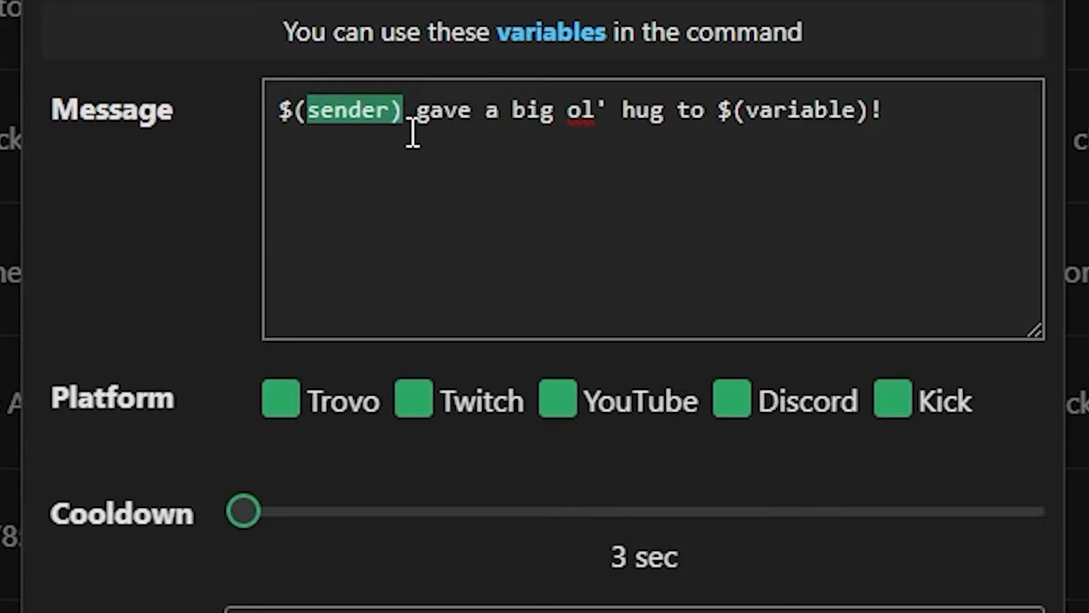
left_click(399, 110)
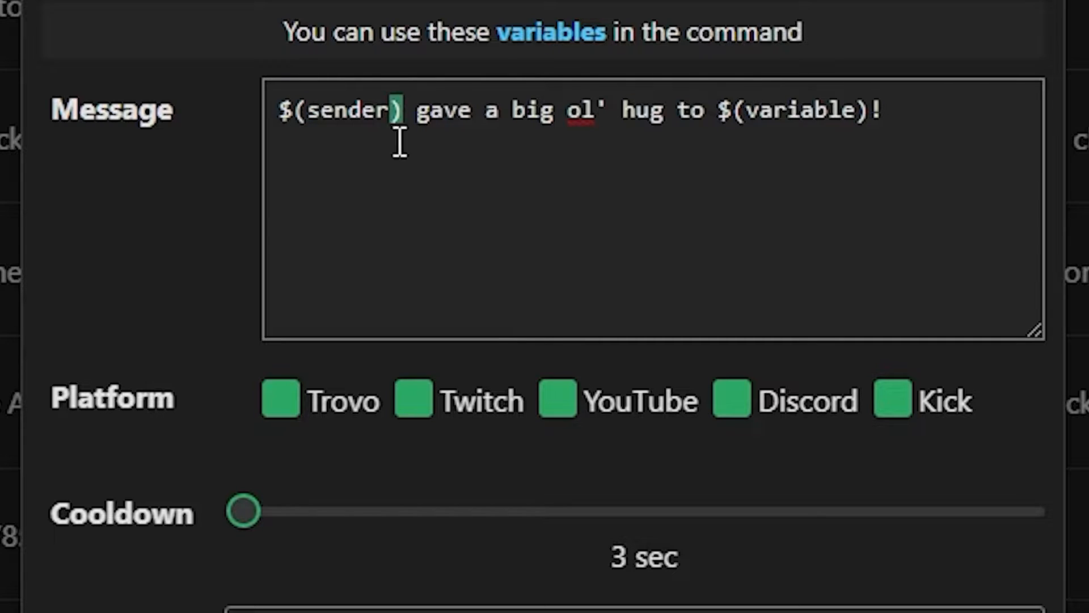